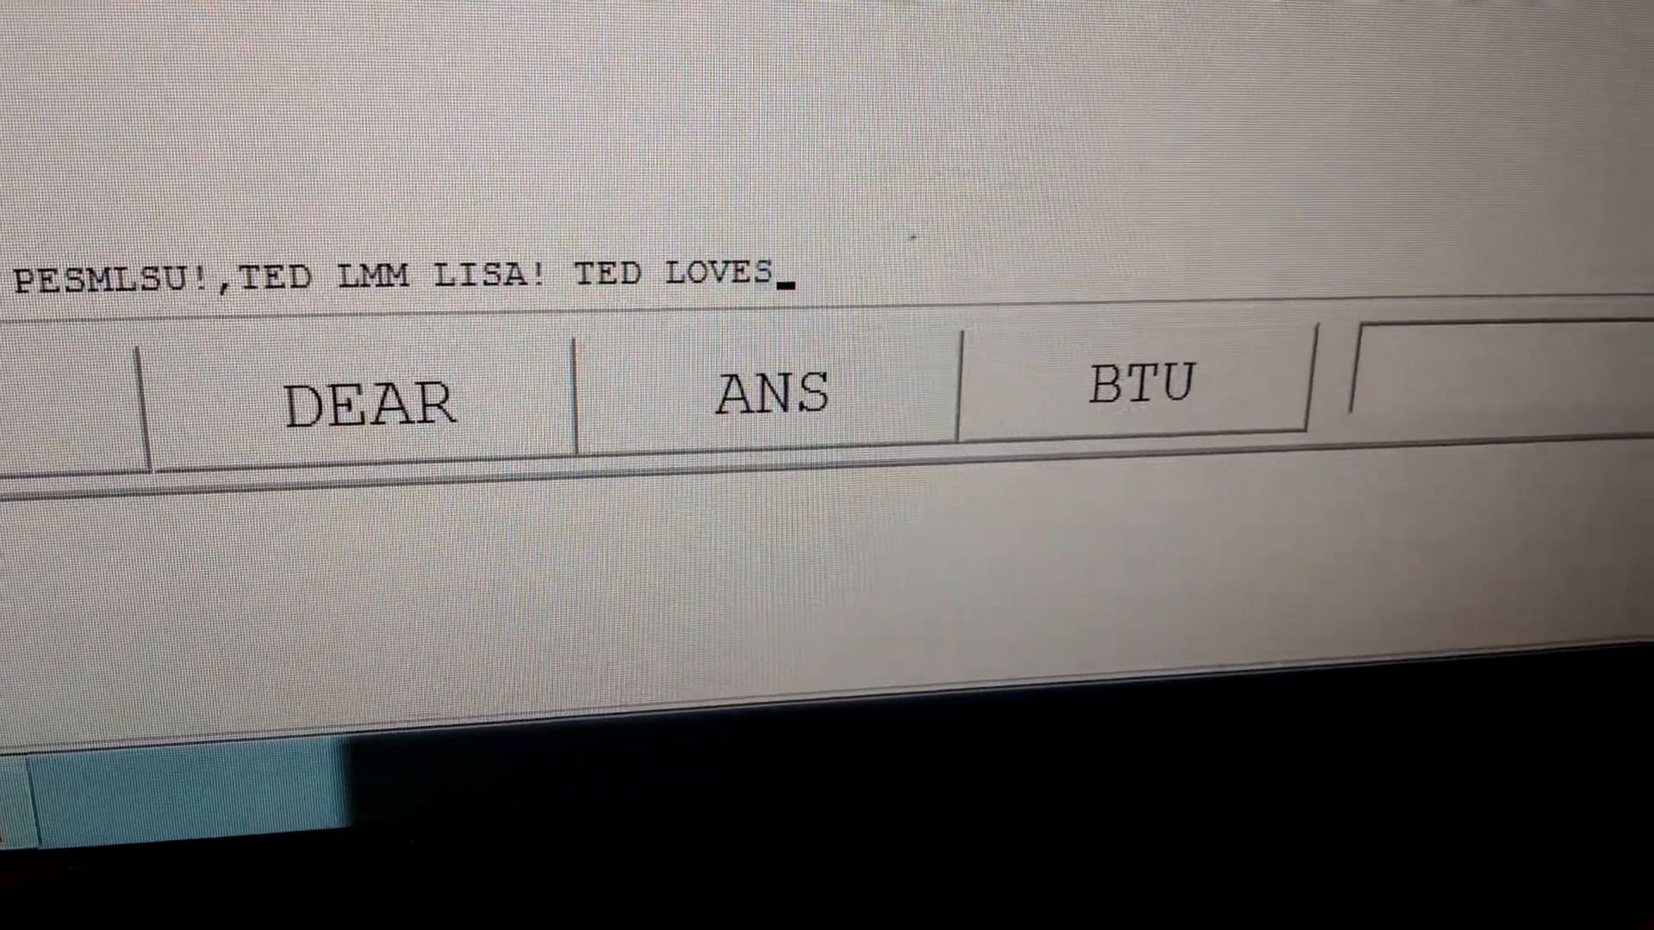
{"action": "type", "text": "LISA!"}
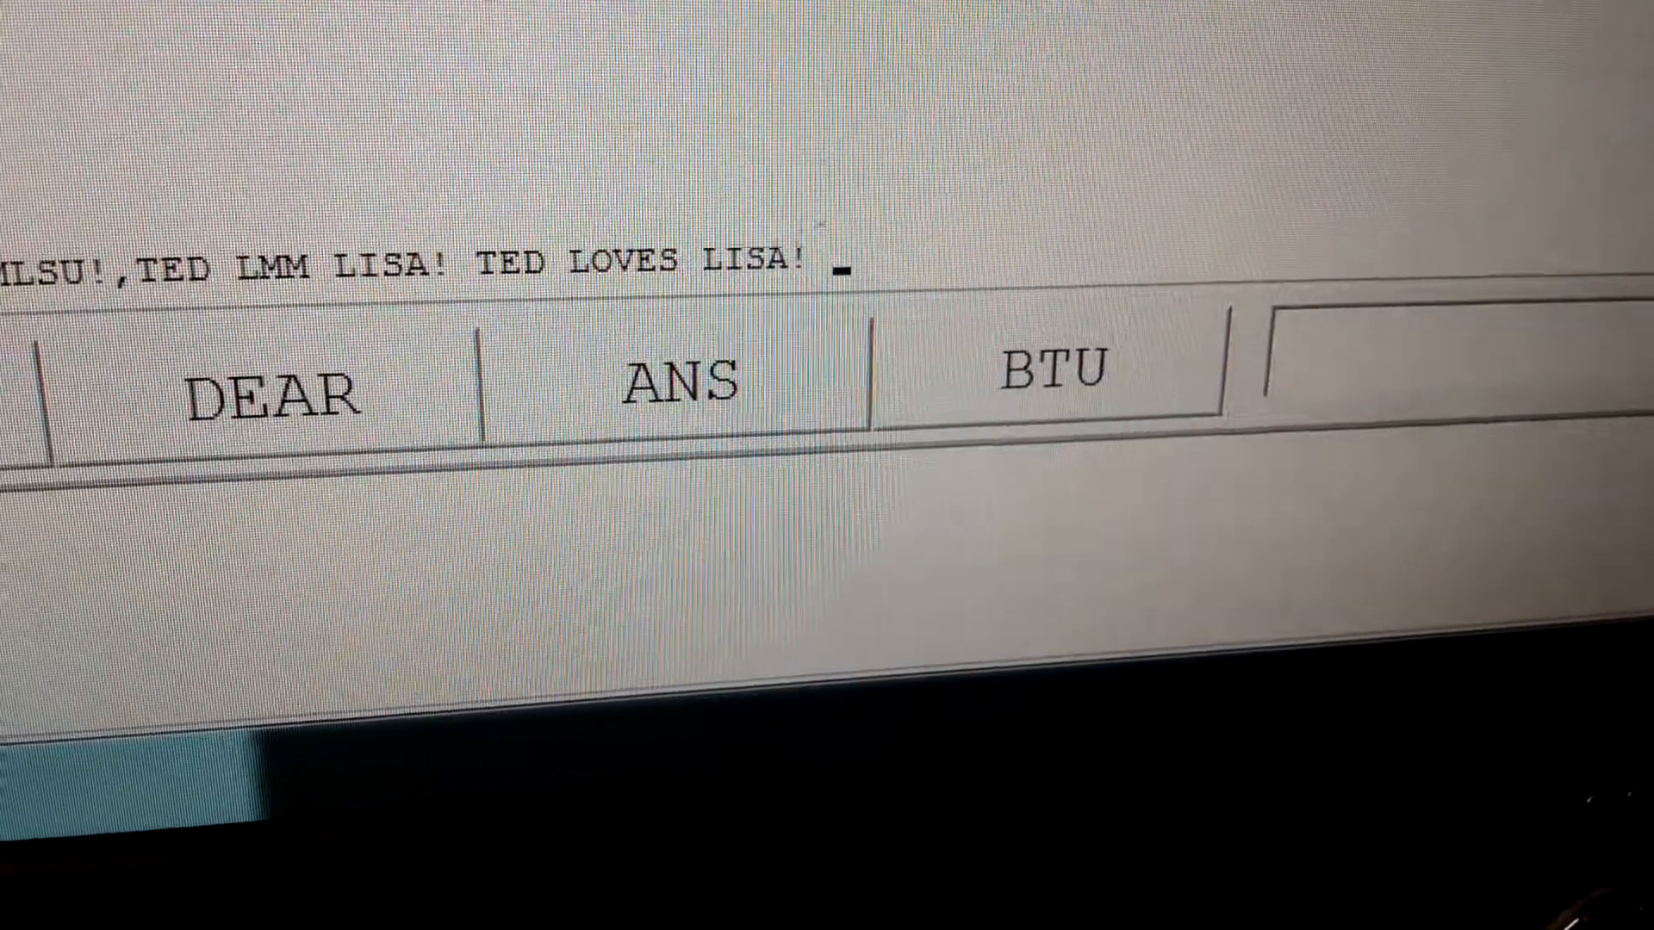
{"action": "type", "text": "TED LOVES LISA! \";"}
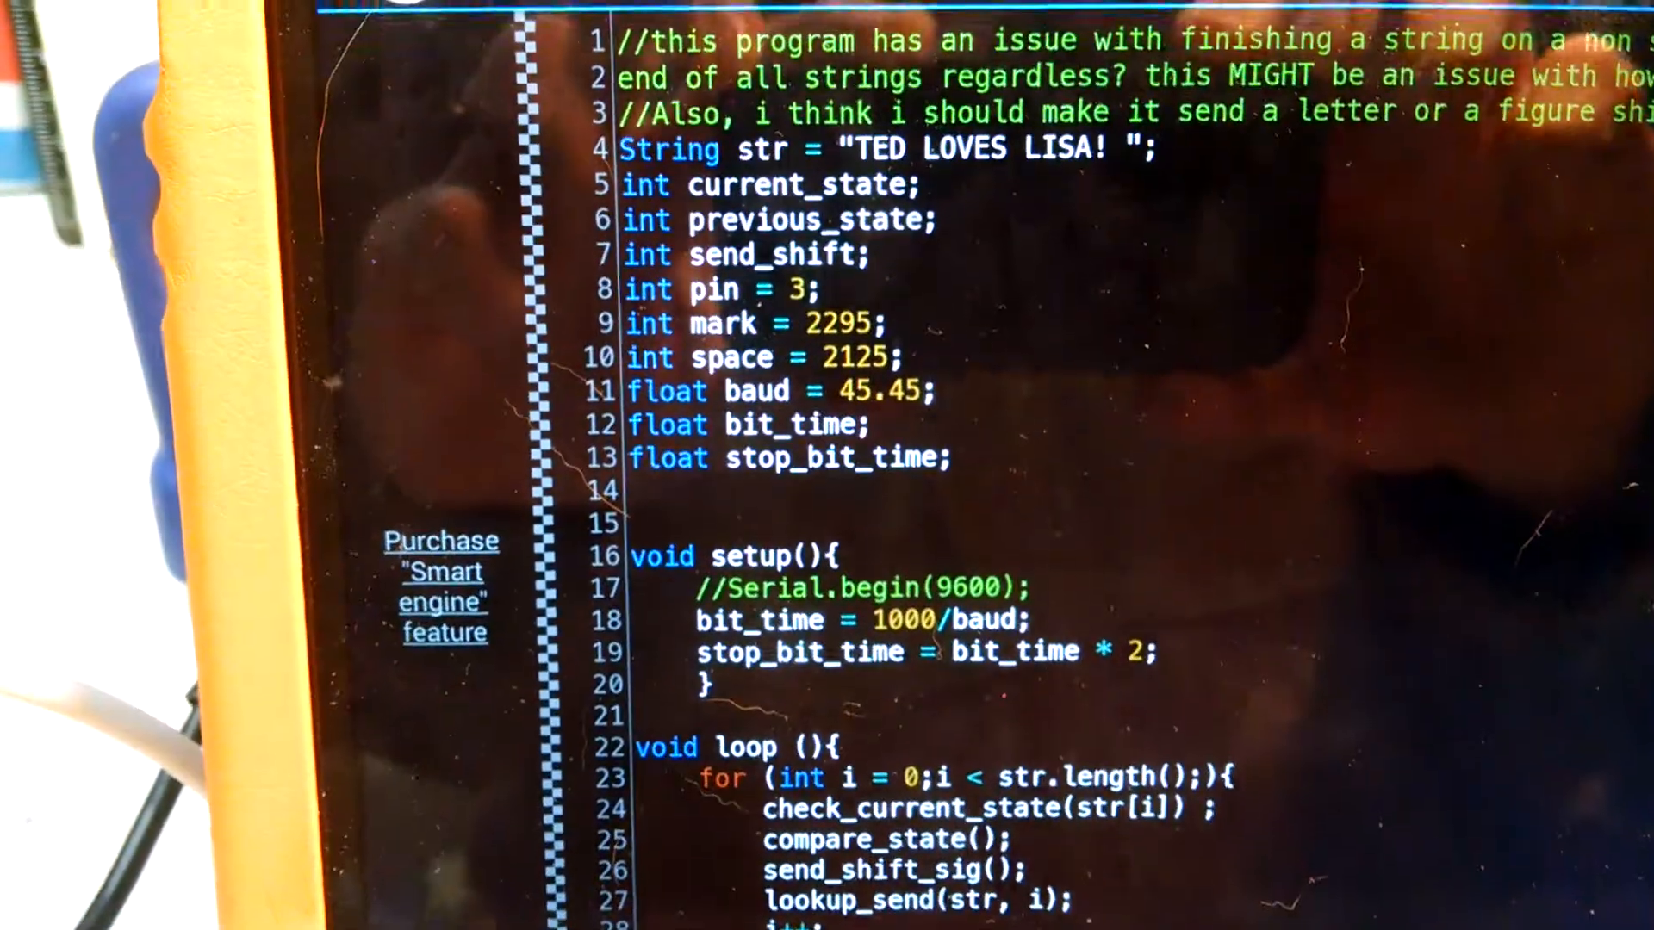
{"action": "scroll", "scroll_direction": "down", "scroll_amount": 3}
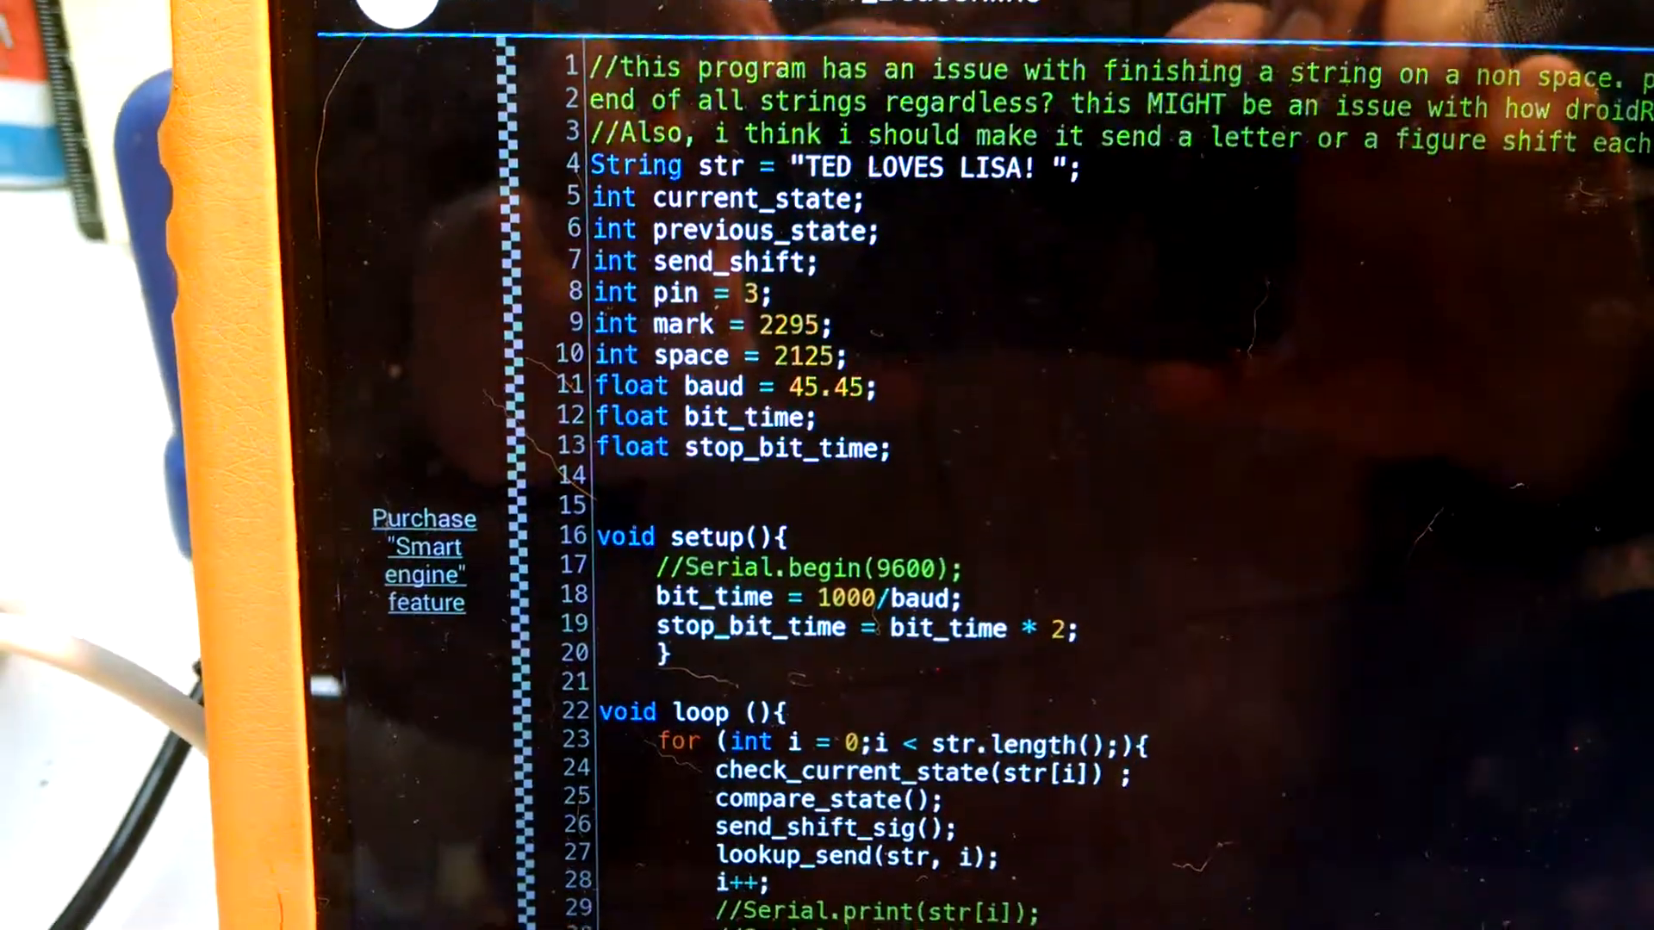